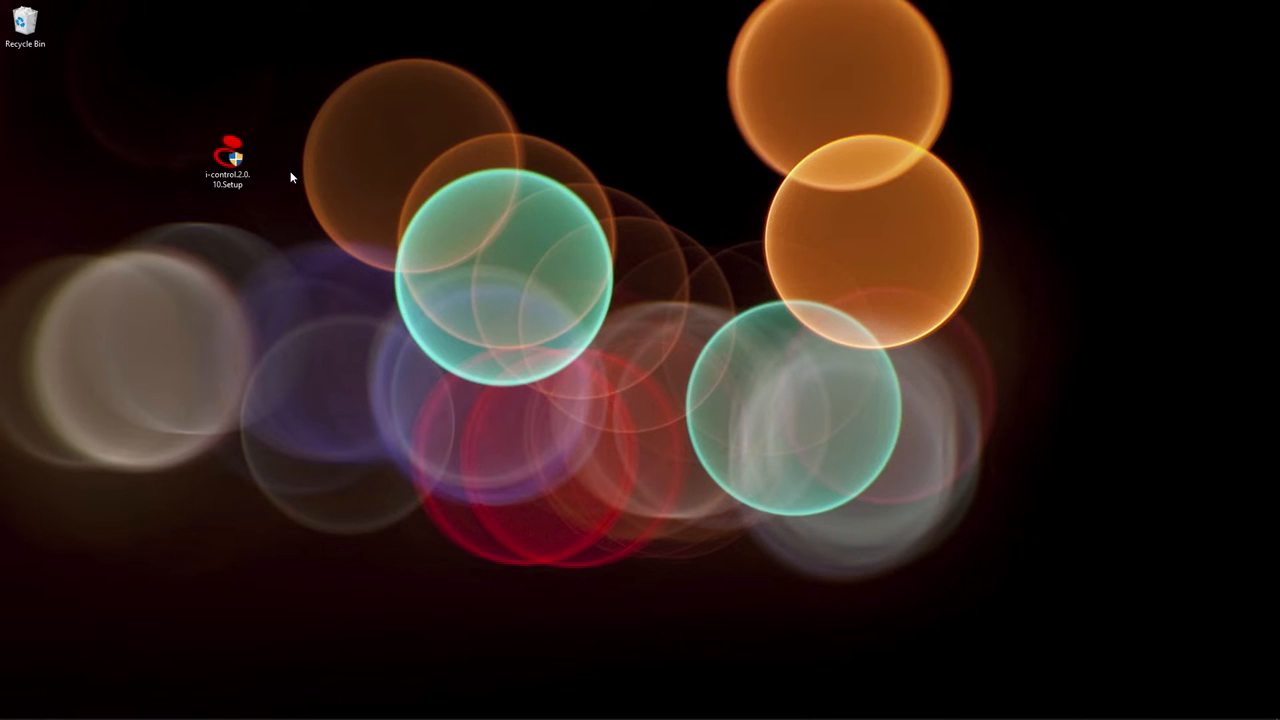
# - Launch the i-control setup as administrator and install the listed prerequisite components
pyautogui.rightClick(226, 160)
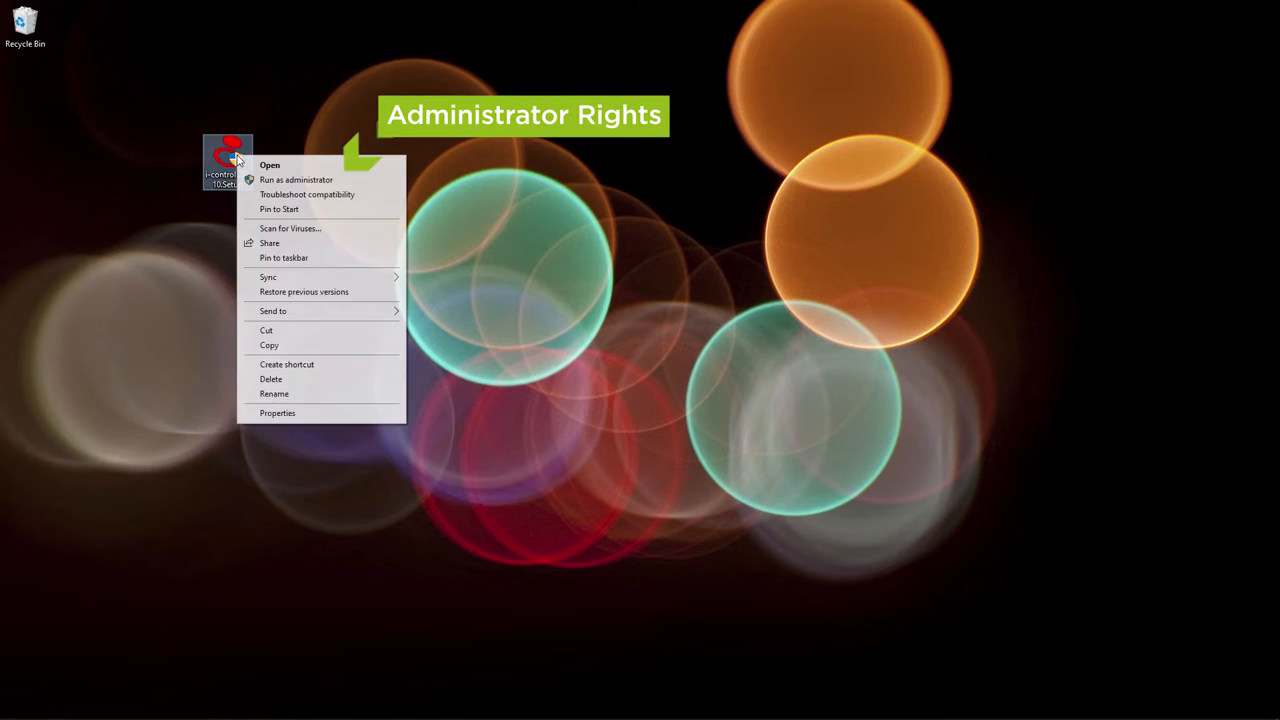
pyautogui.click(296, 180)
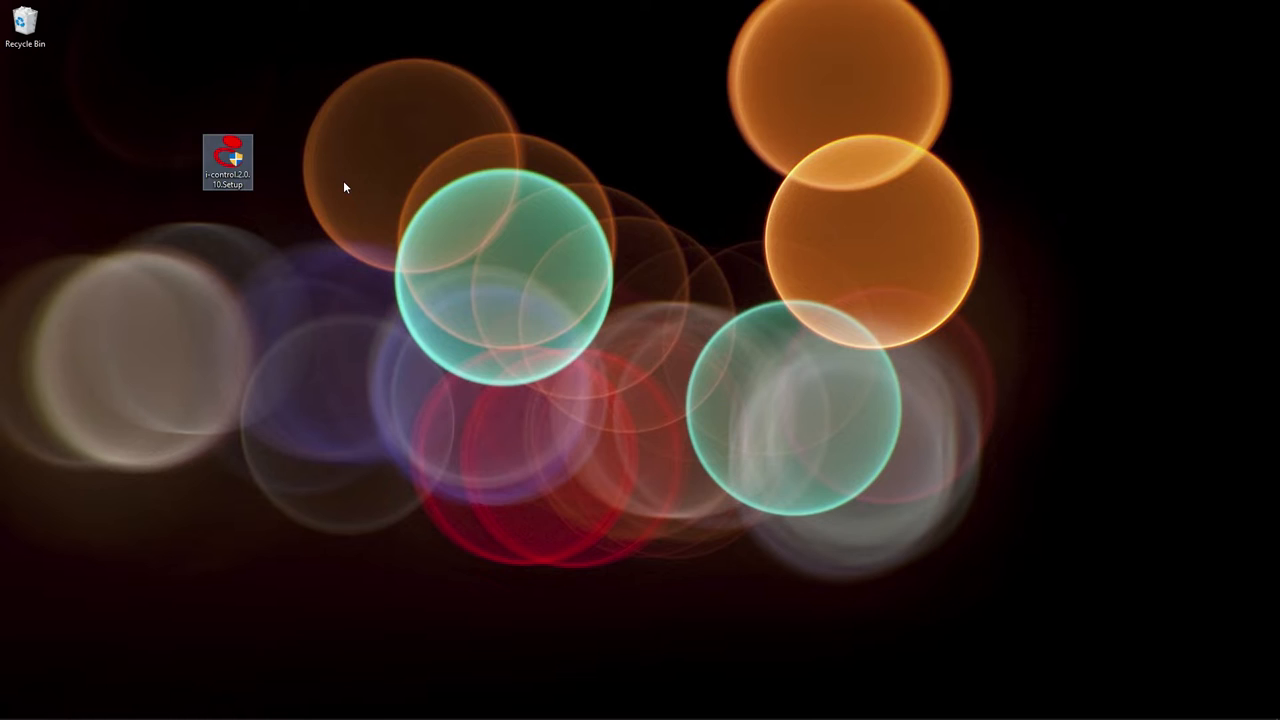
pyautogui.doubleClick(228, 160)
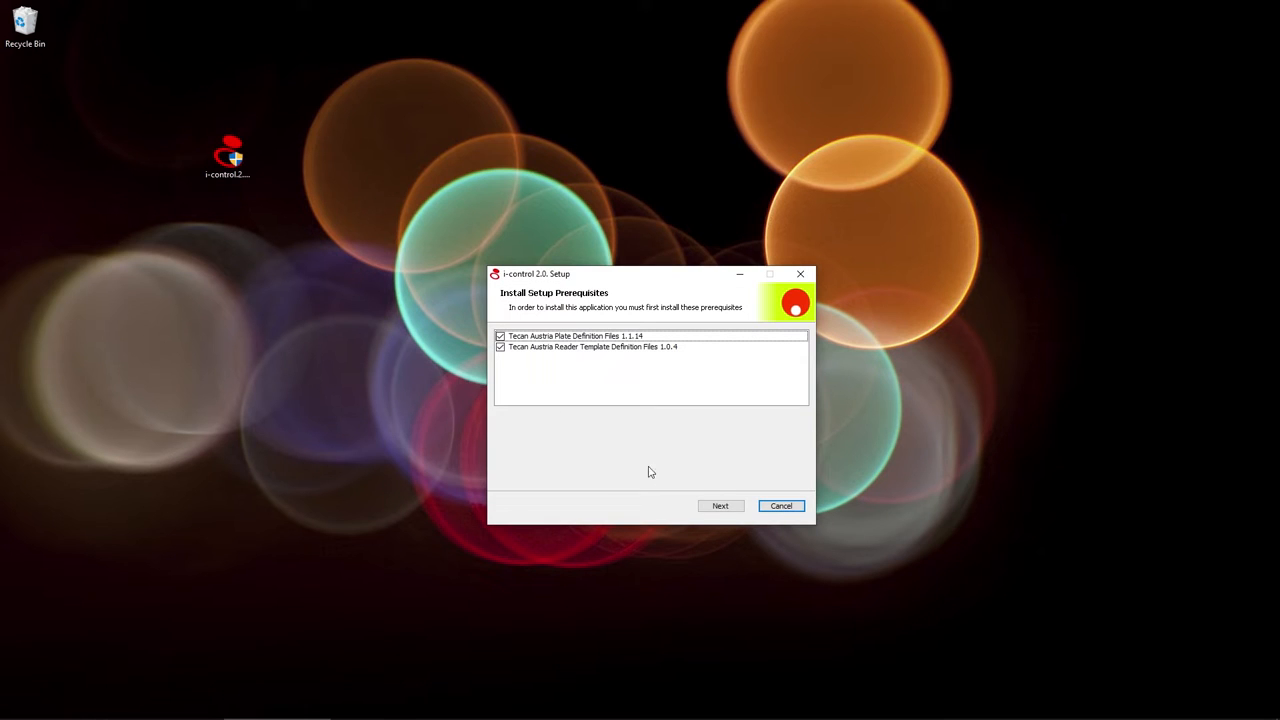
pyautogui.click(720, 504)
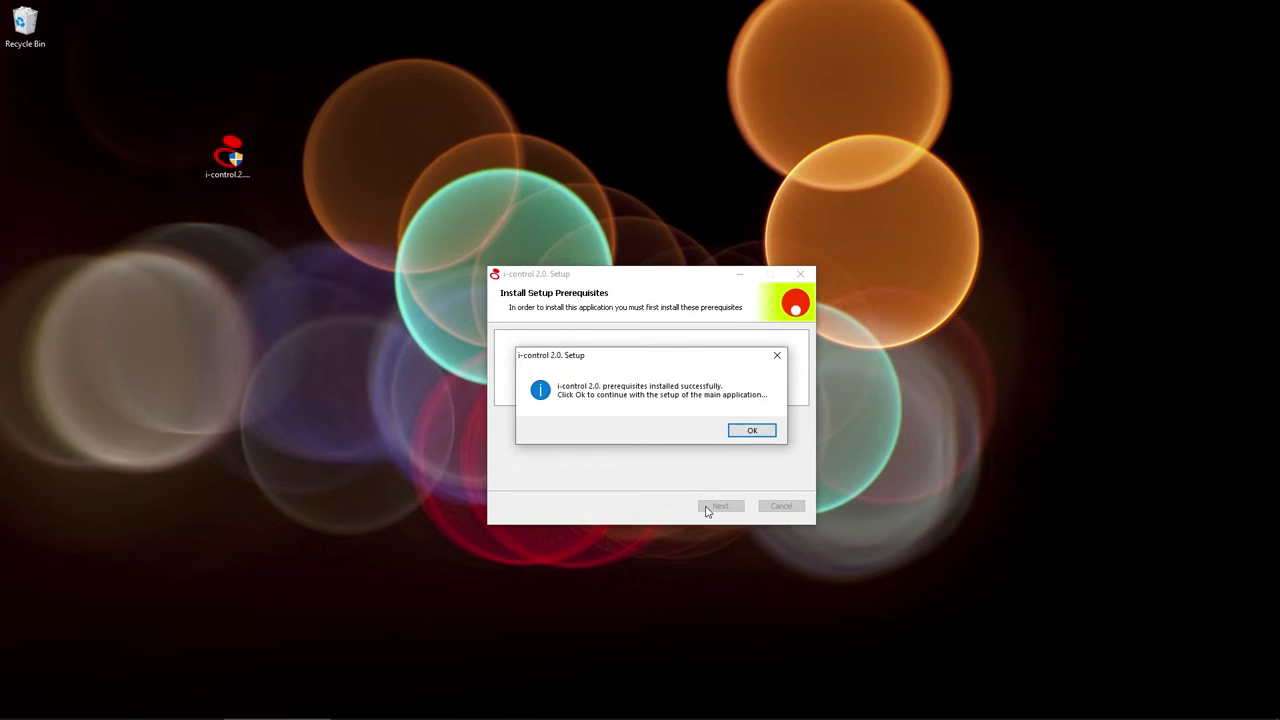
pyautogui.click(752, 430)
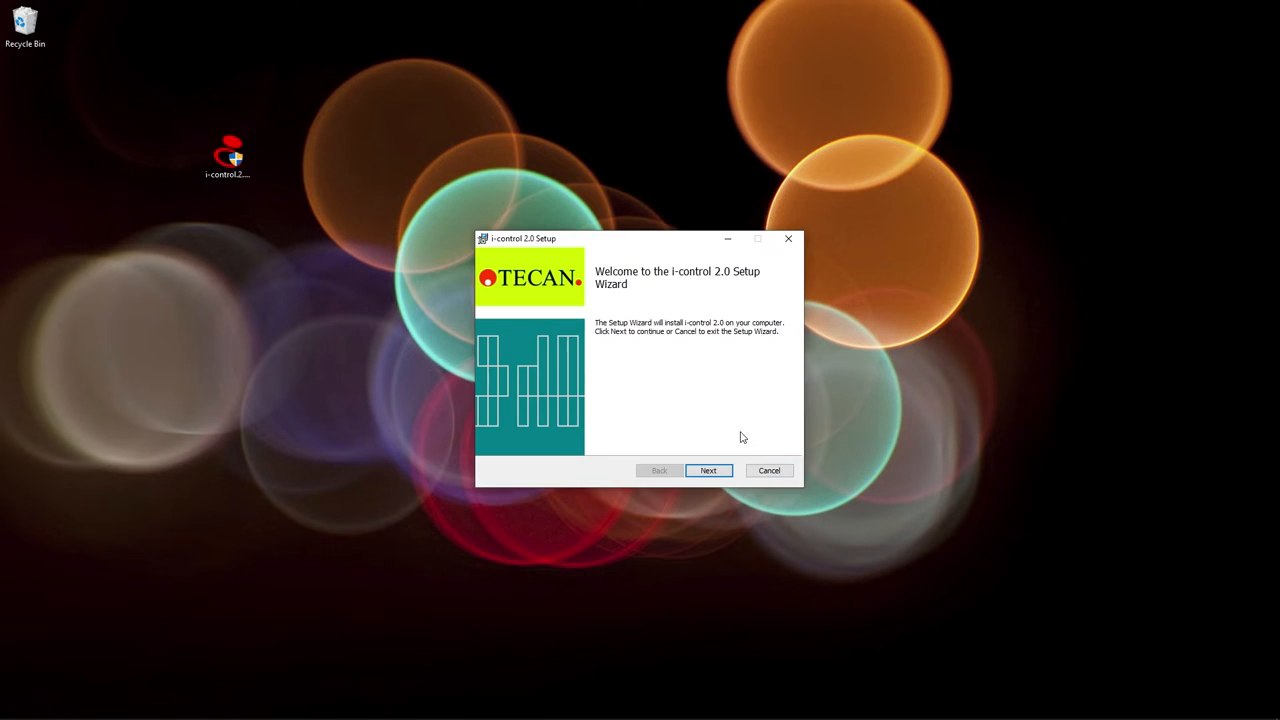
# - Proceed through the wizard installing i-control 2.0 for all users into the default folder
pyautogui.click(708, 470)
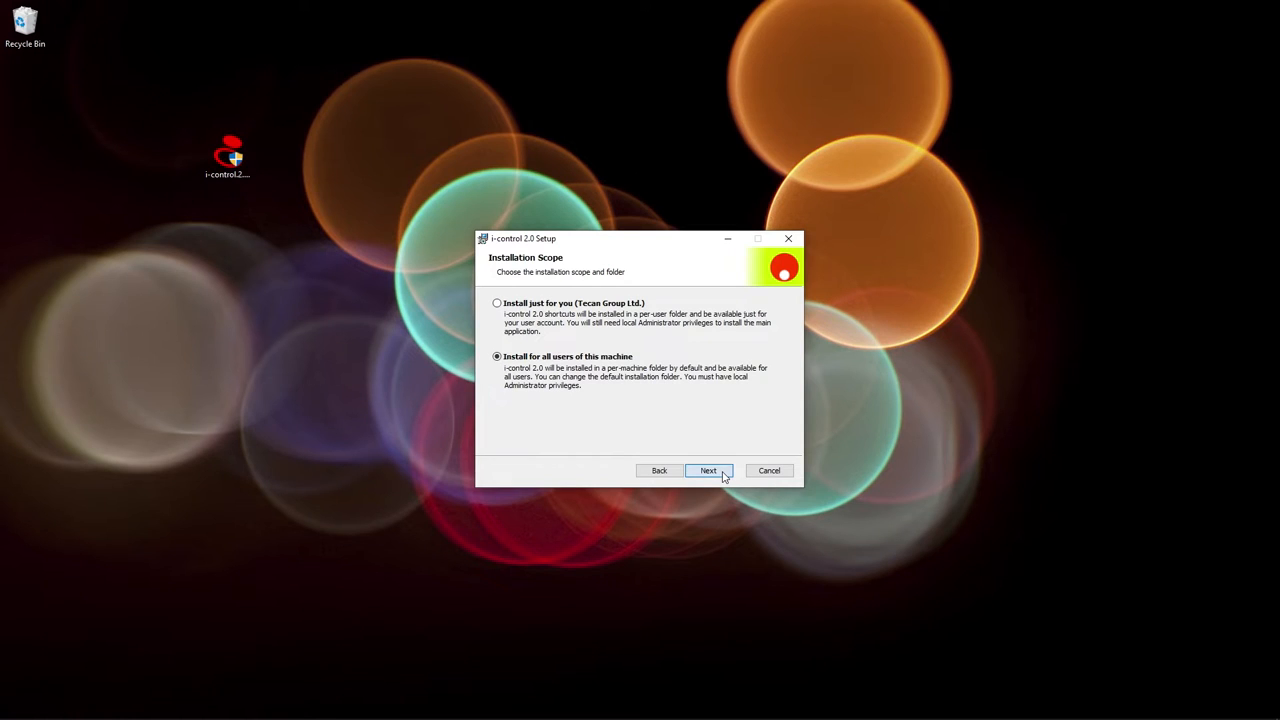
pyautogui.click(708, 470)
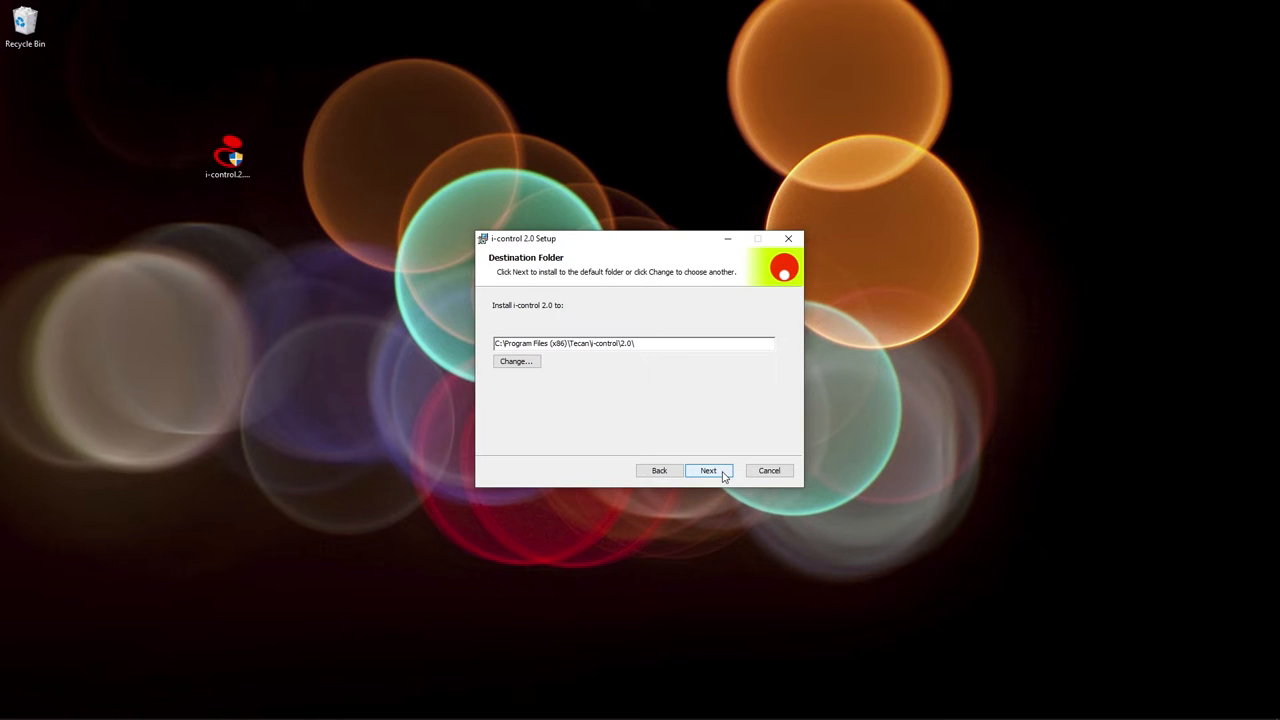
pyautogui.click(708, 470)
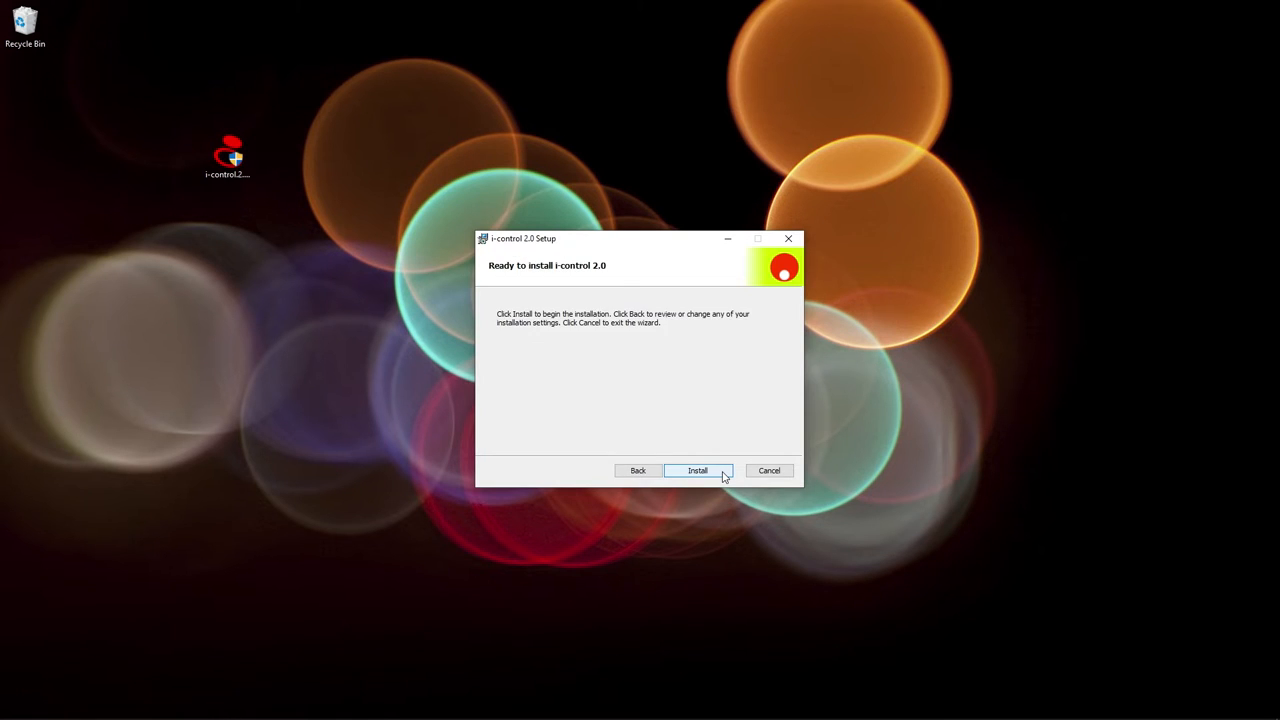
pyautogui.click(696, 470)
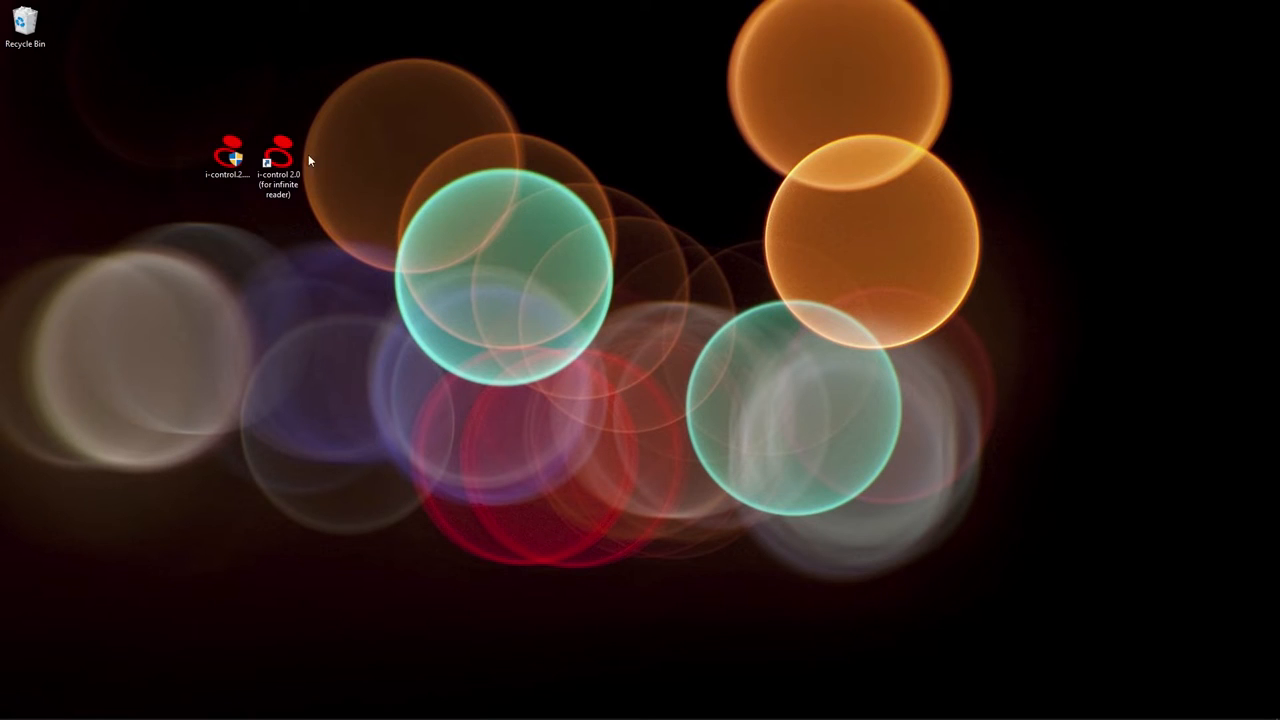
# - Start i-control from the shortcut and connect to the infinite 200Pro reader
pyautogui.rightClick(278, 160)
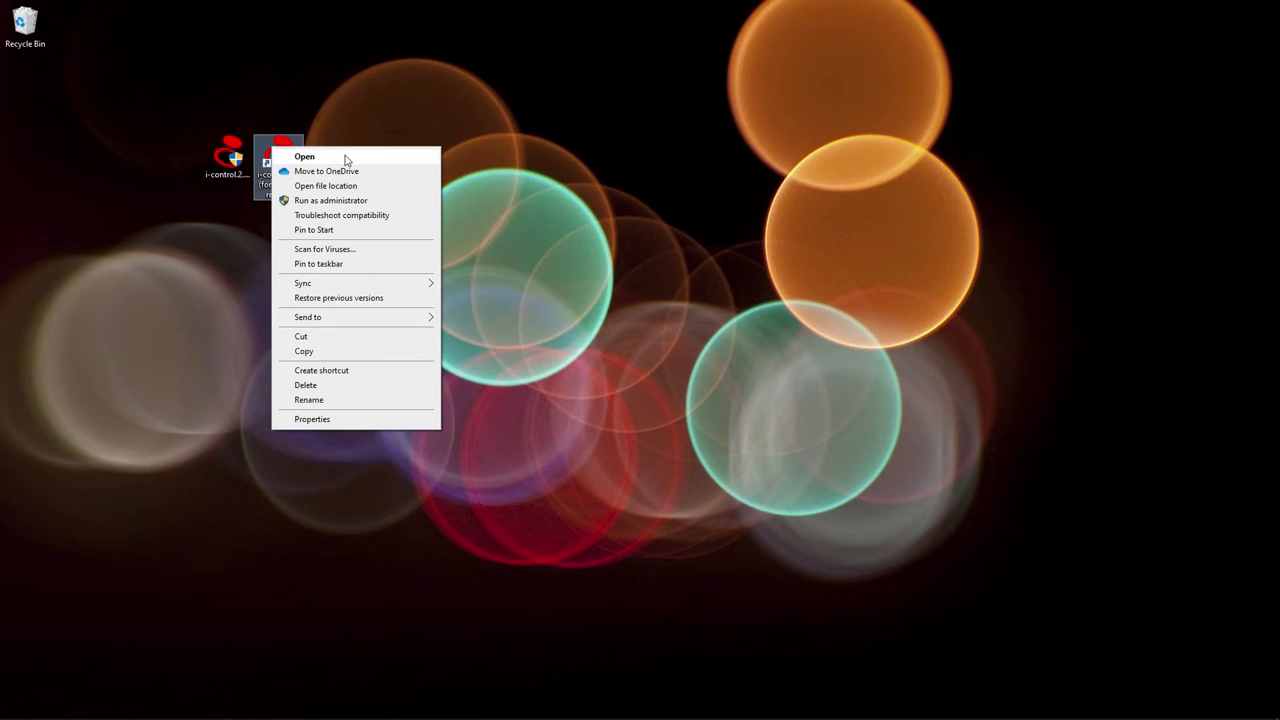
pyautogui.click(304, 156)
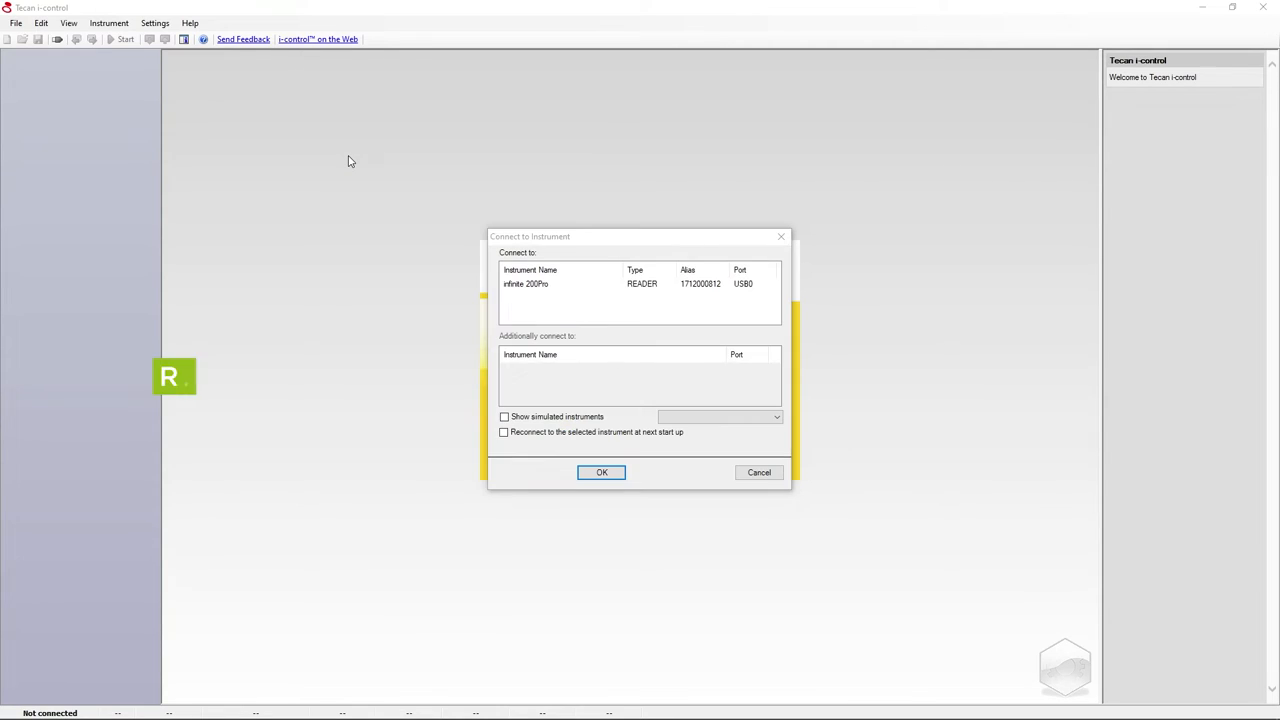
pyautogui.click(640, 284)
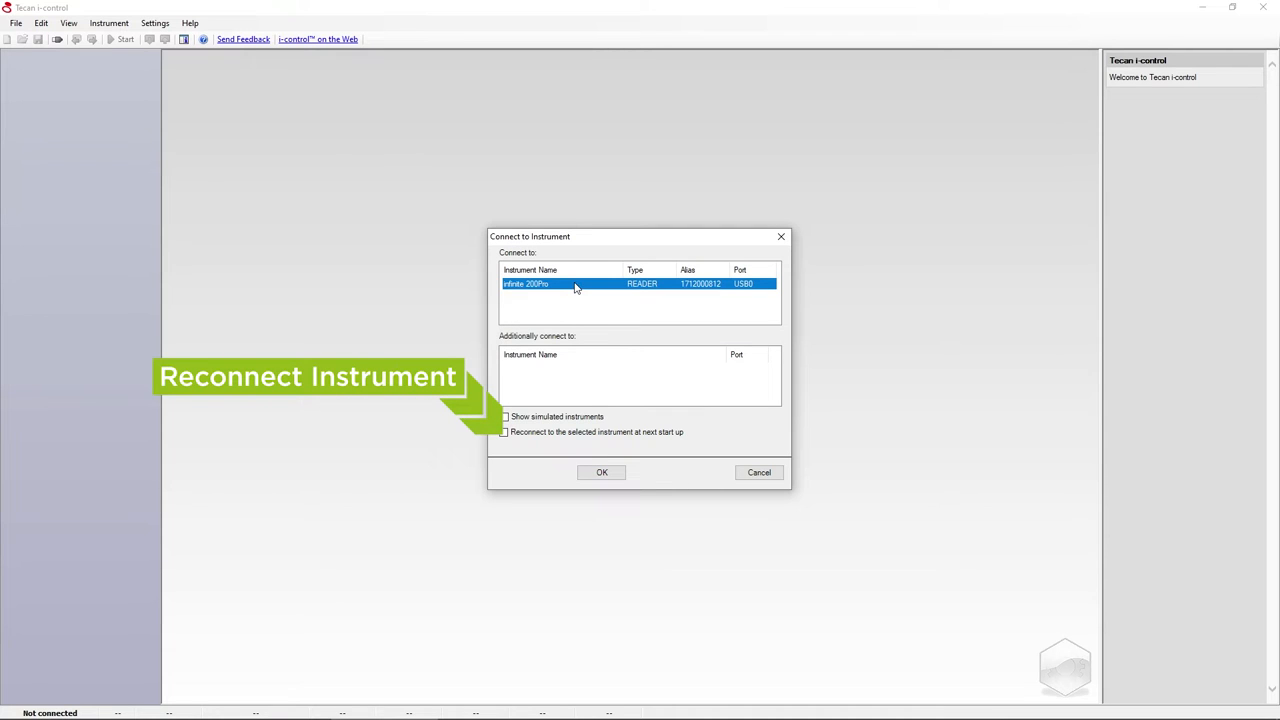
pyautogui.click(600, 472)
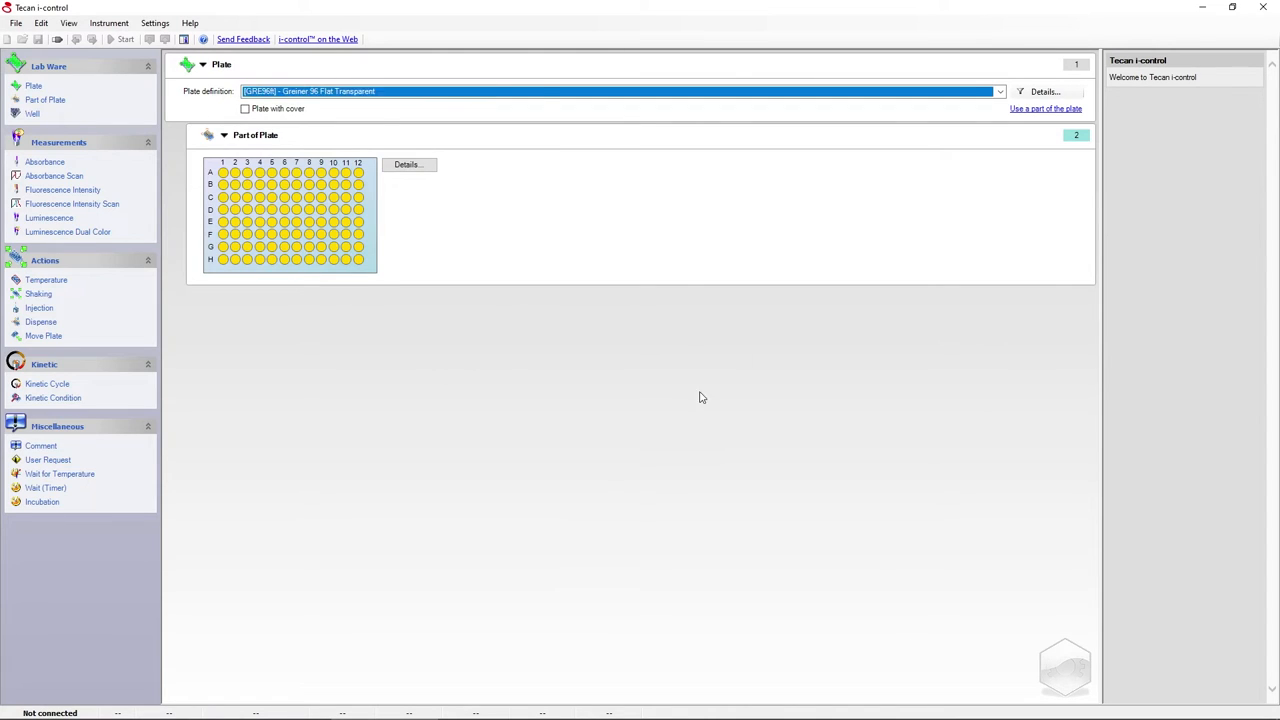
# - Select the Greiner 96 Flat Transparent plate and add a shaking step to the method
pyautogui.click(1000, 92)
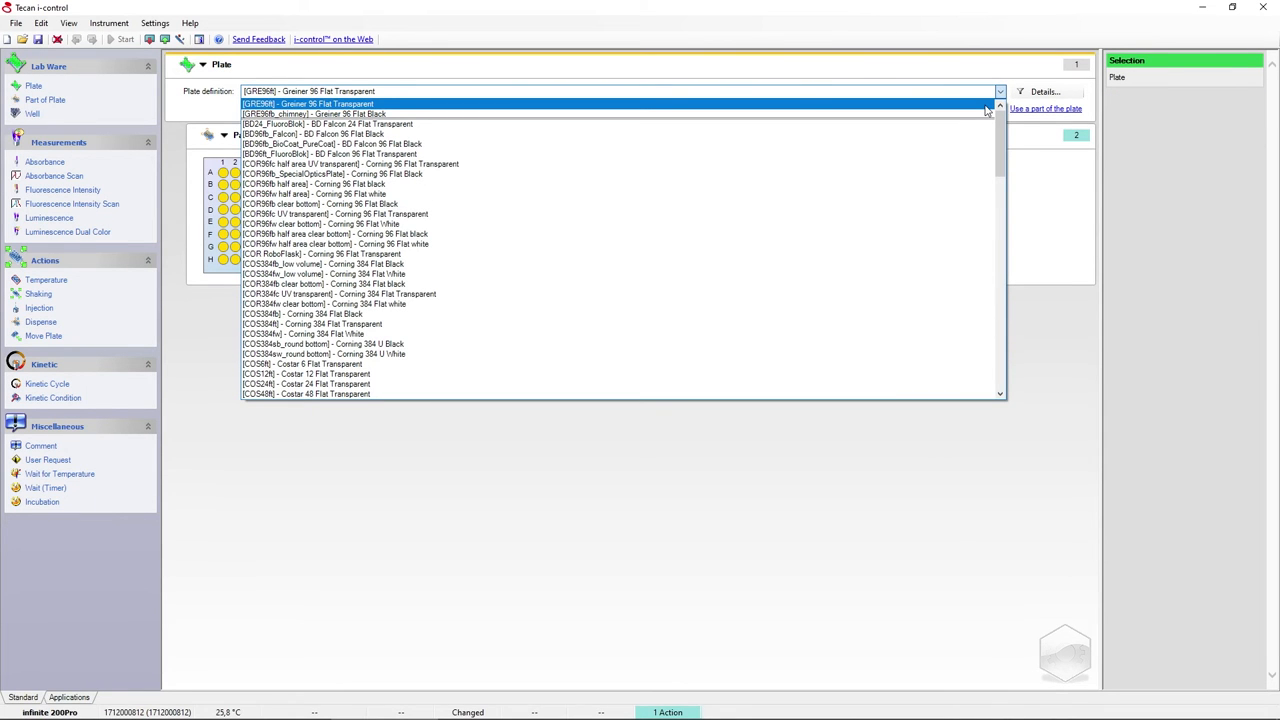
pyautogui.click(308, 104)
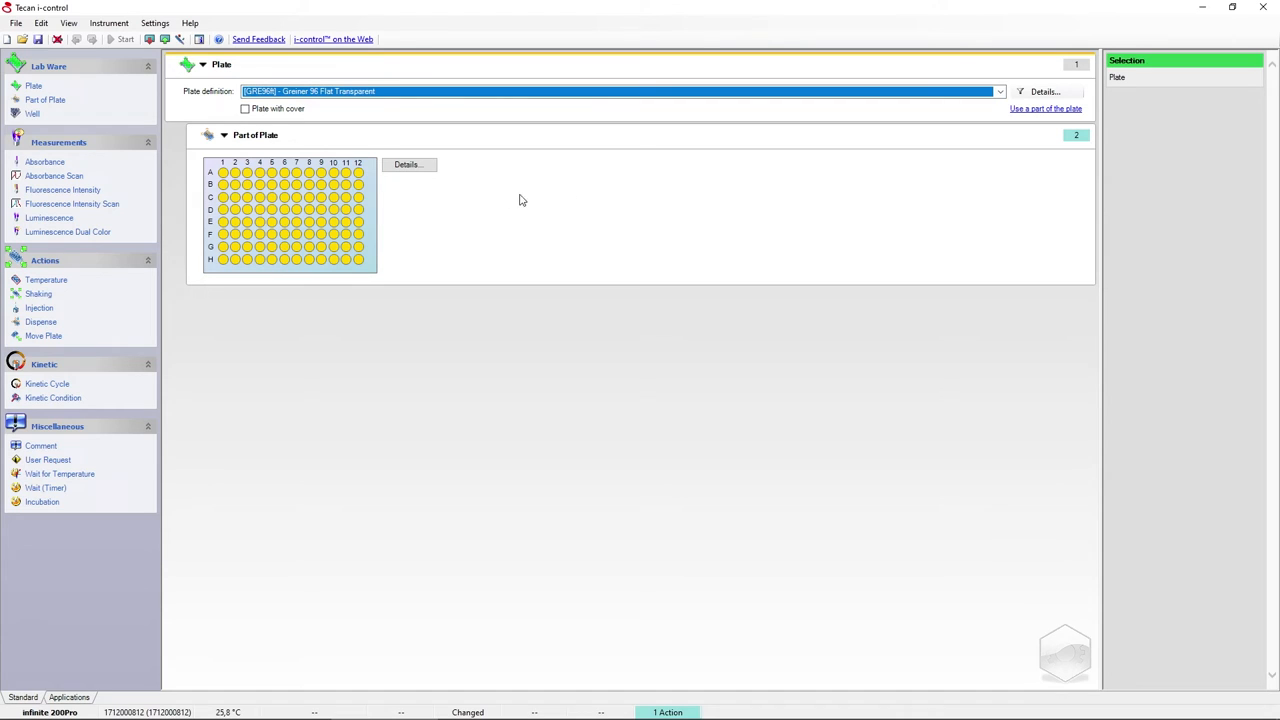
pyautogui.click(224, 172)
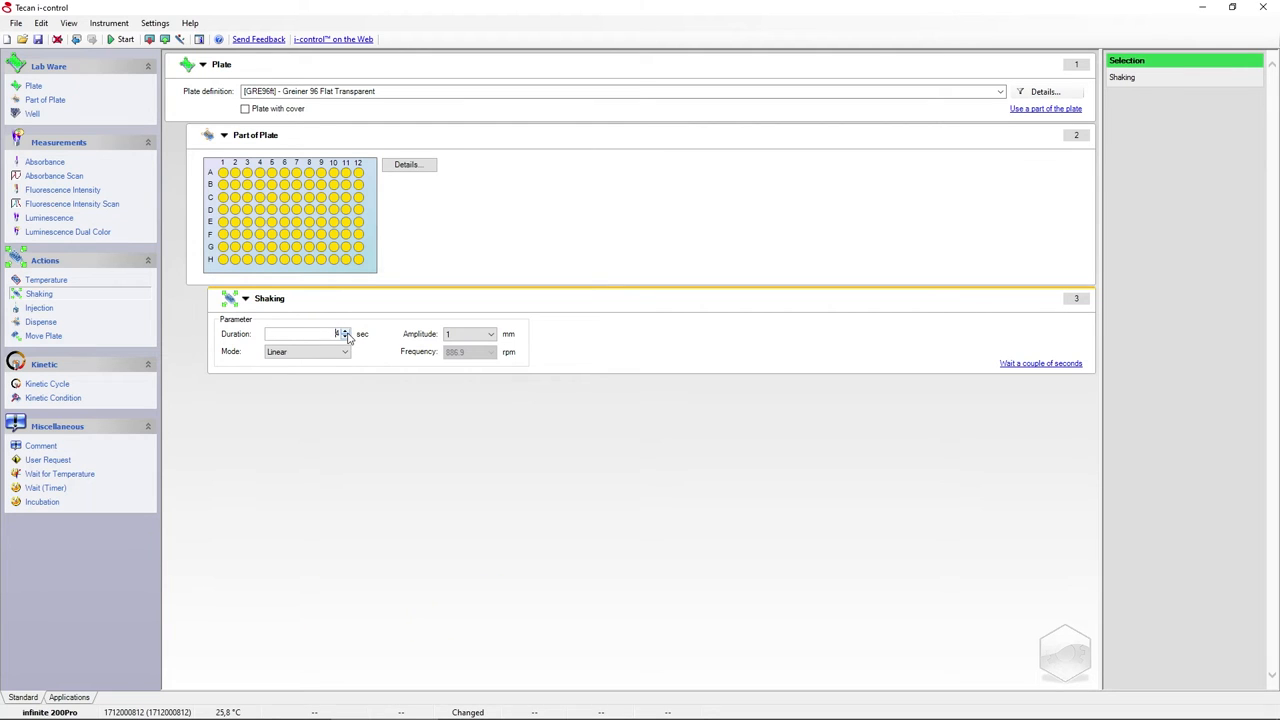
# - Set the shaking step to orbital mode with a 3 mm amplitude
pyautogui.click(344, 352)
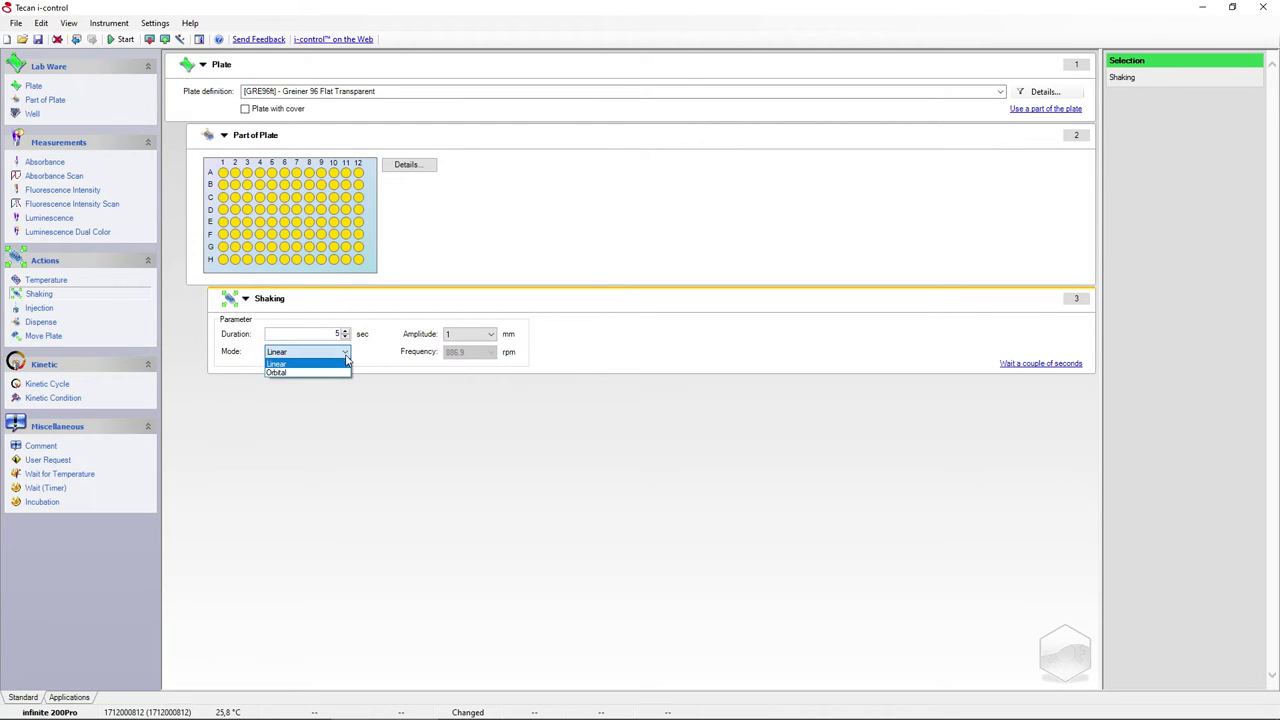
pyautogui.click(276, 372)
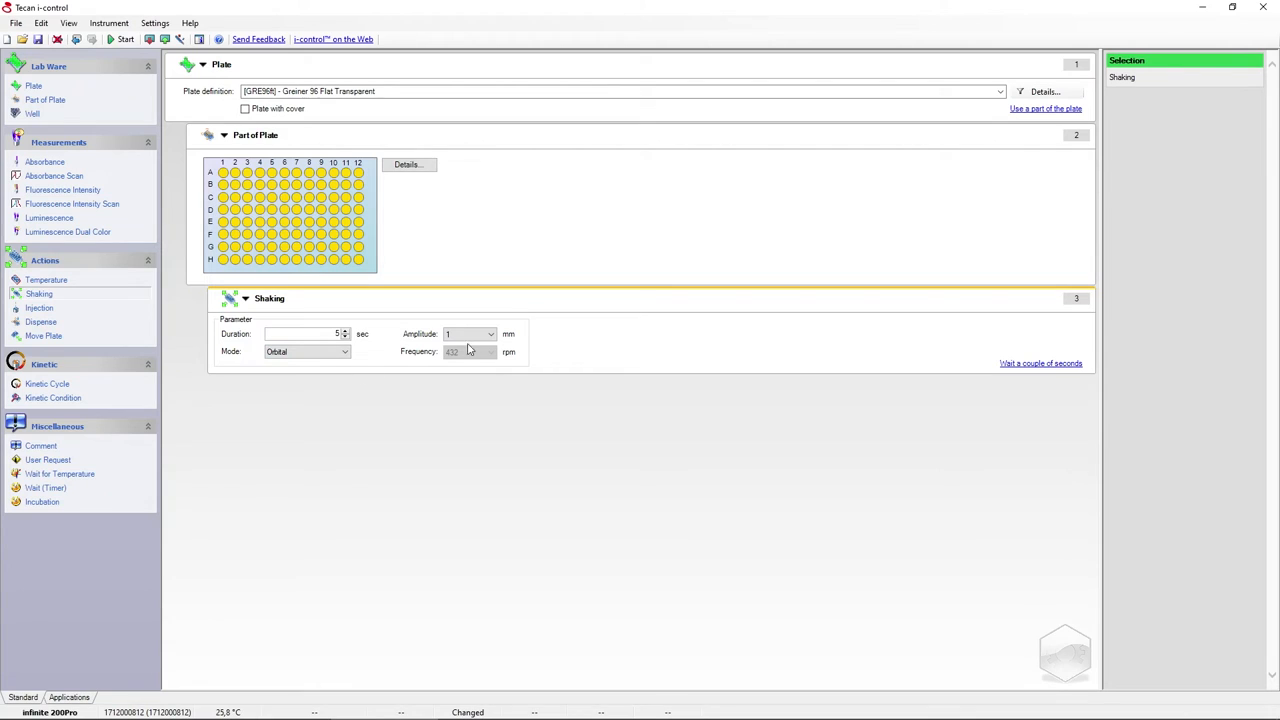
pyautogui.click(490, 334)
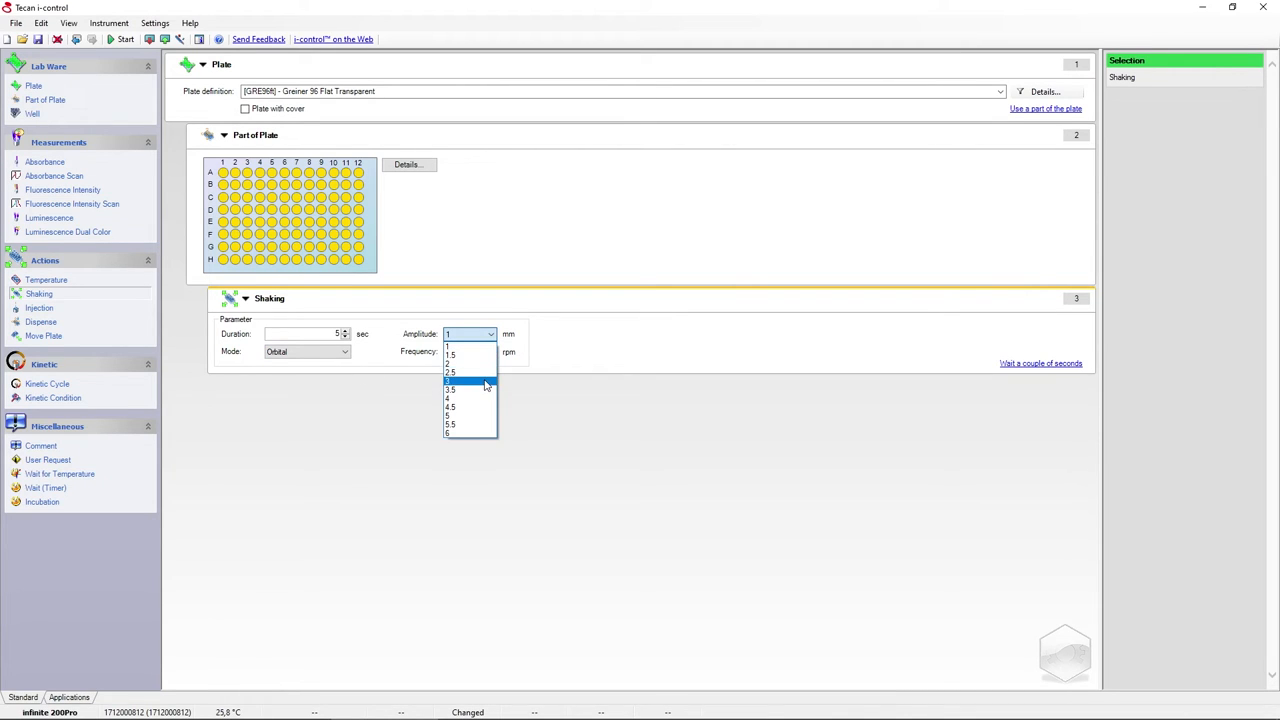
pyautogui.click(450, 382)
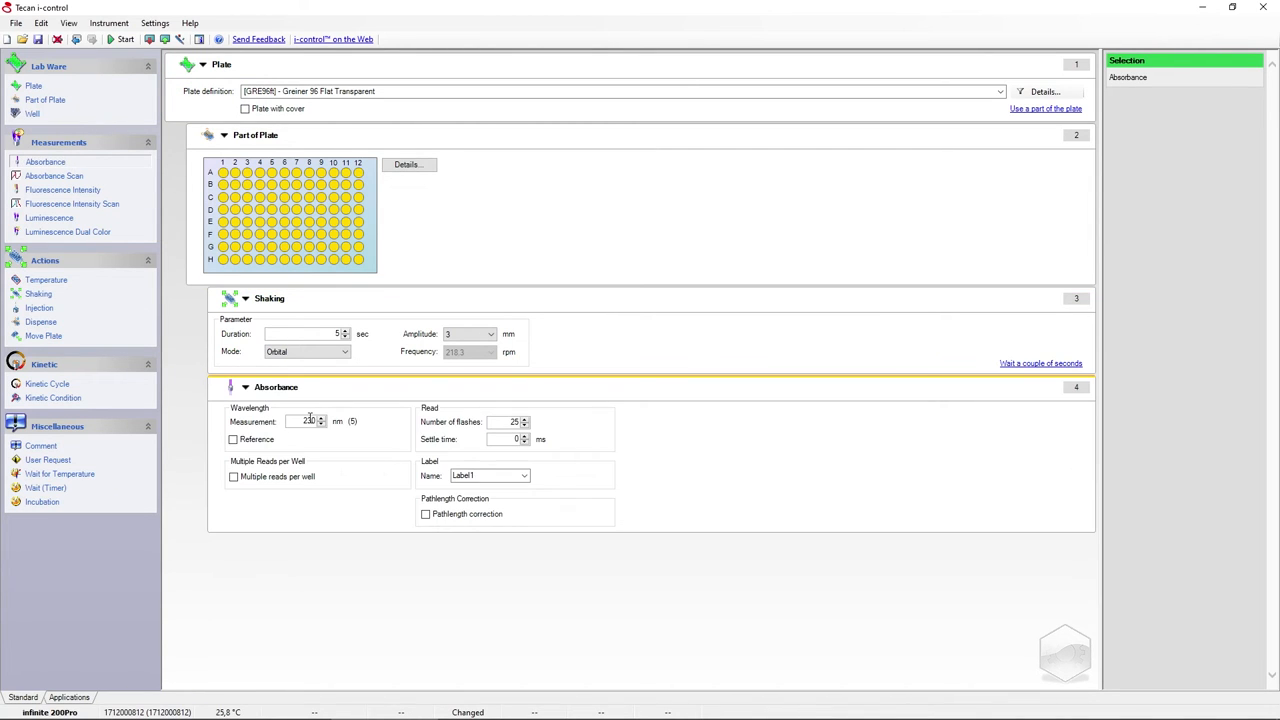
# - Measure absorbance at 450 nm with a 620 nm reference, then add a Move Plate step
pyautogui.write('450')
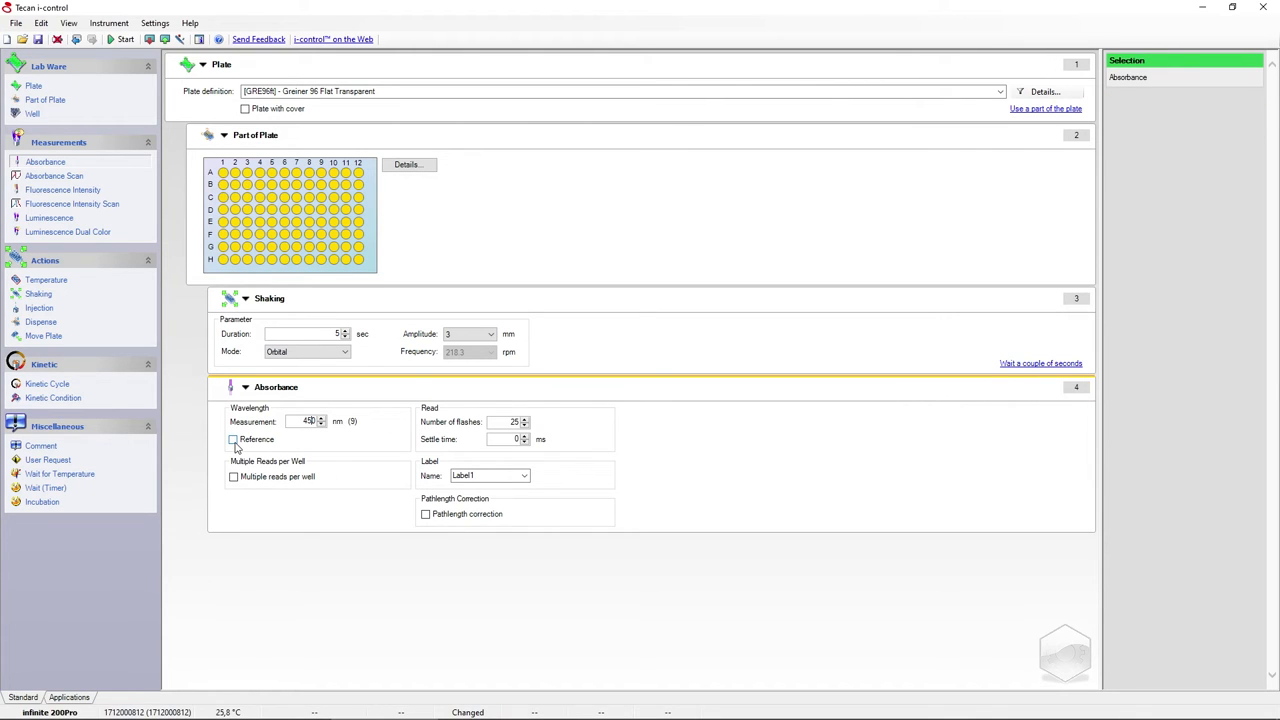
pyautogui.click(232, 440)
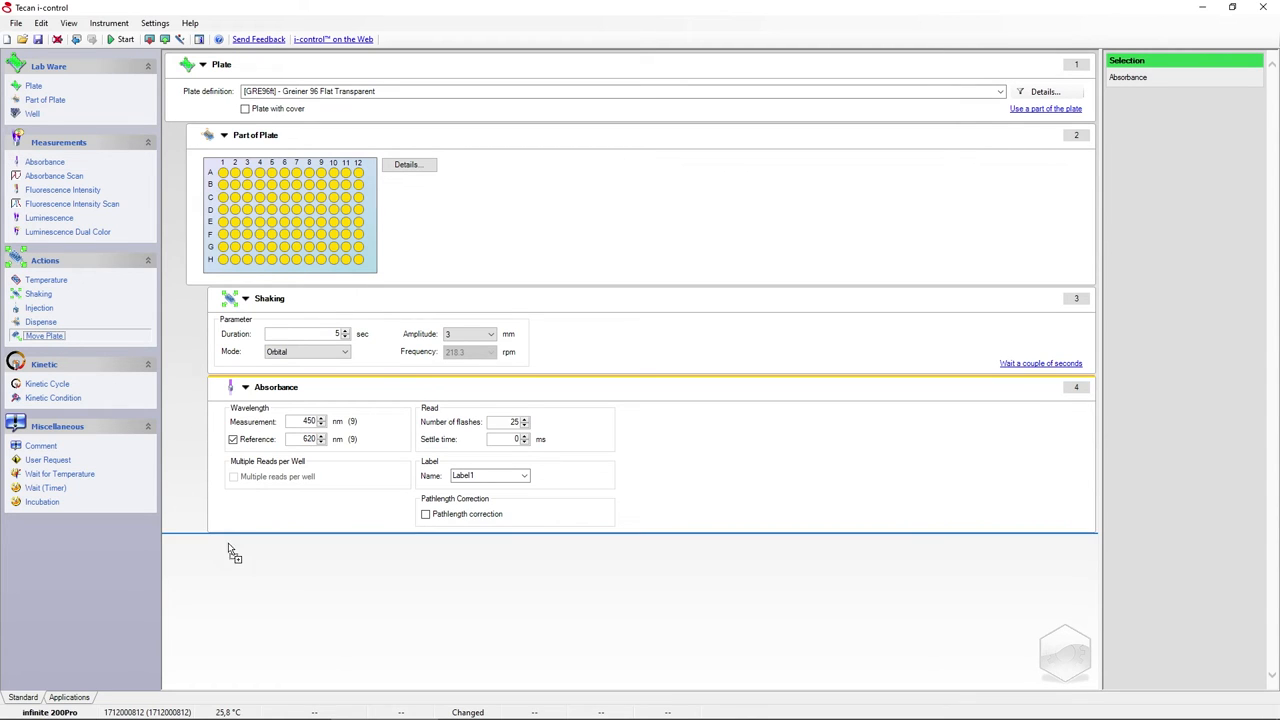
pyautogui.click(44, 336)
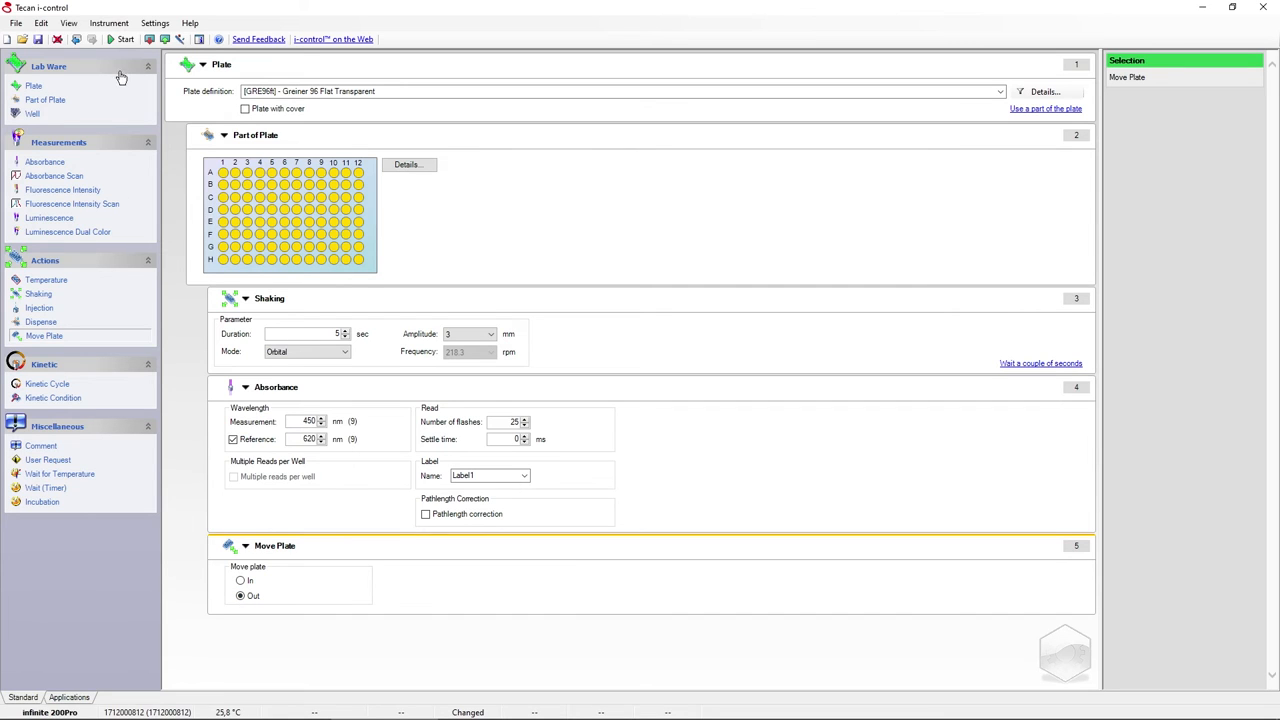
pyautogui.click(108, 22)
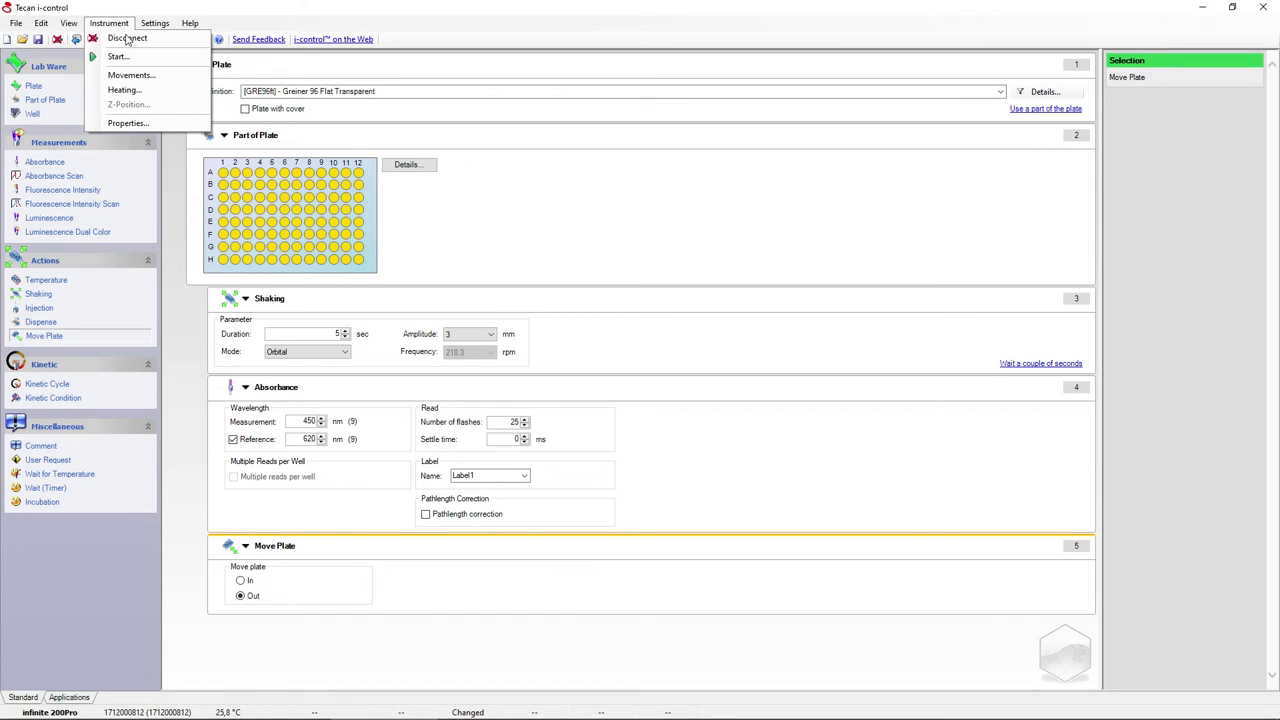
pyautogui.click(124, 90)
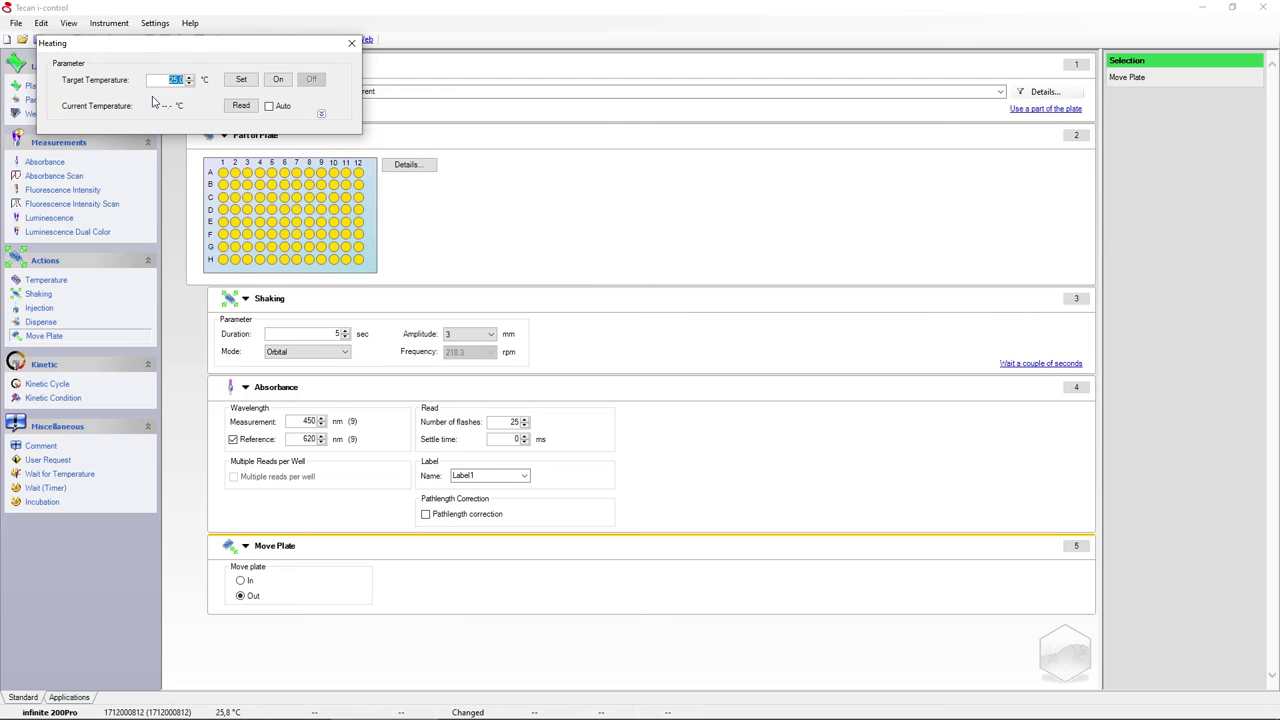
pyautogui.moveTo(196, 94)
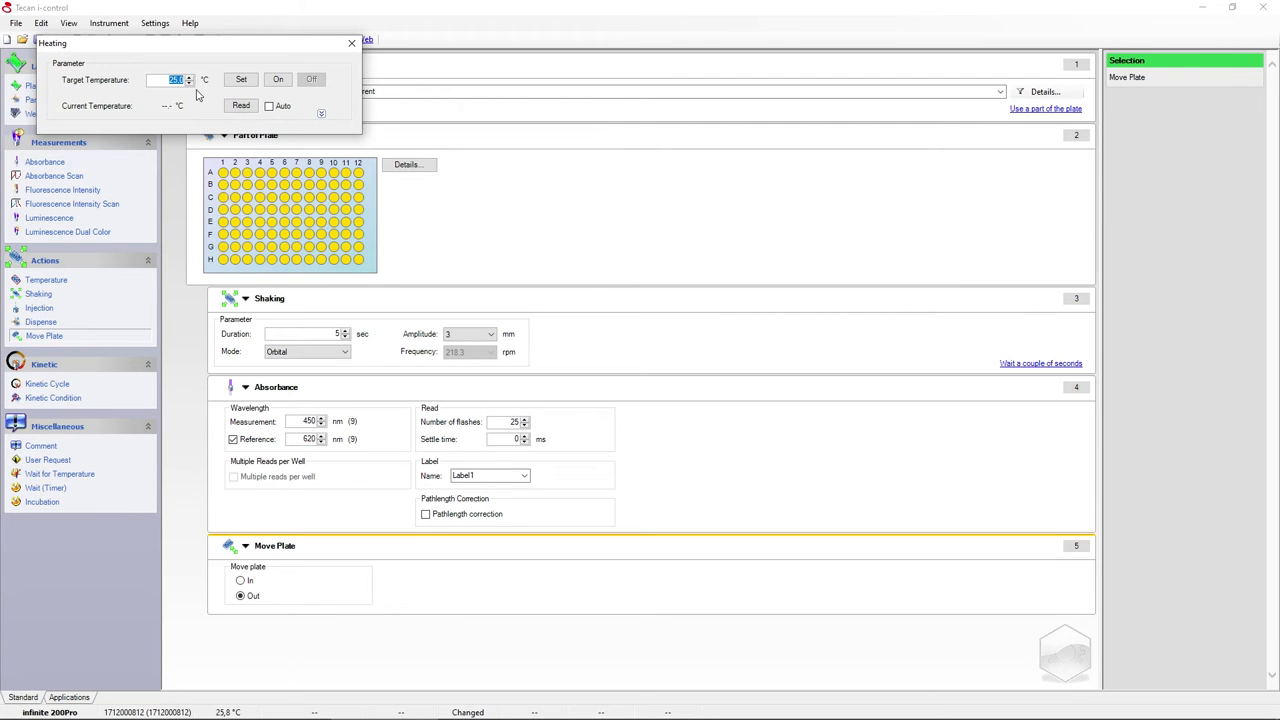
pyautogui.click(352, 44)
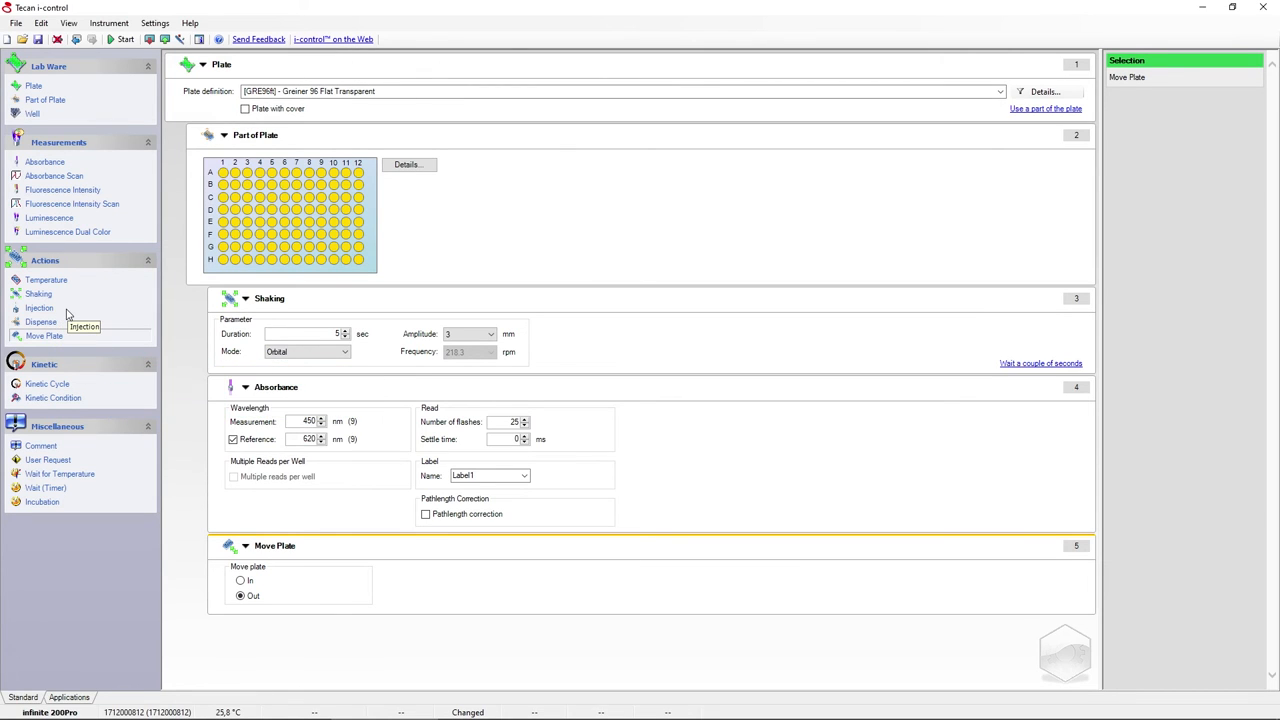
pyautogui.moveTo(80, 372)
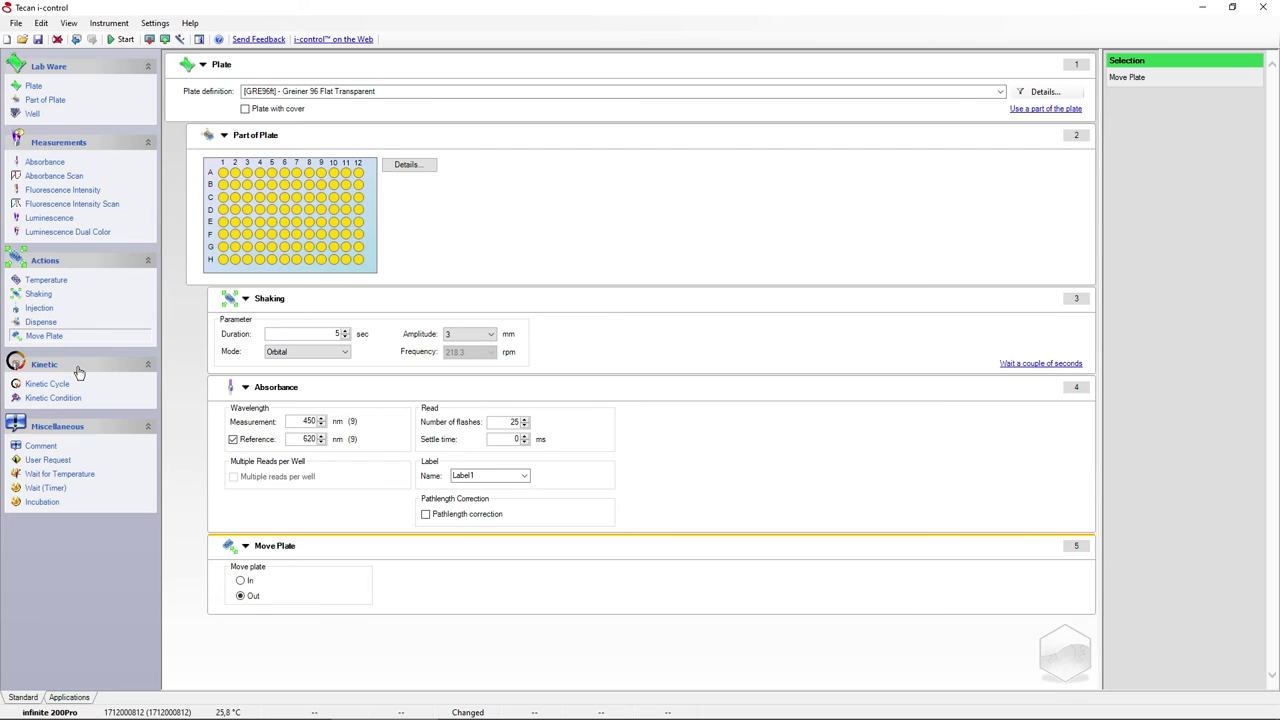
pyautogui.moveTo(48, 384)
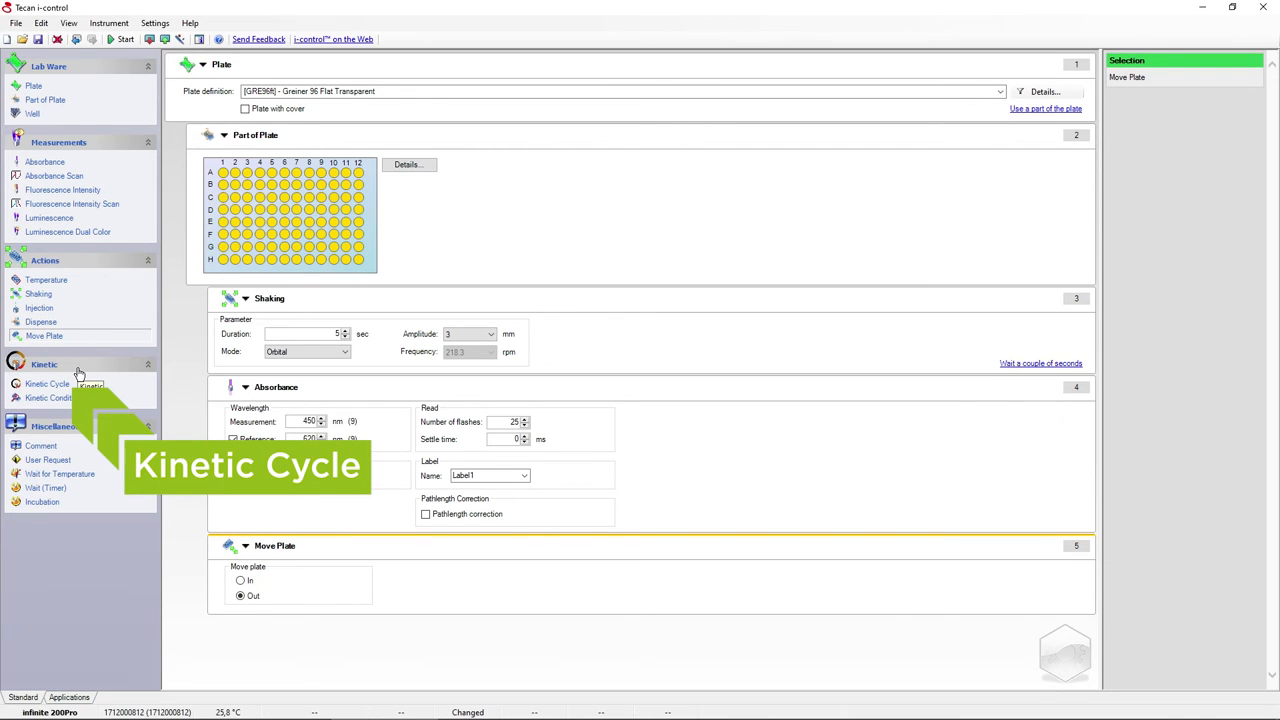
pyautogui.click(16, 22)
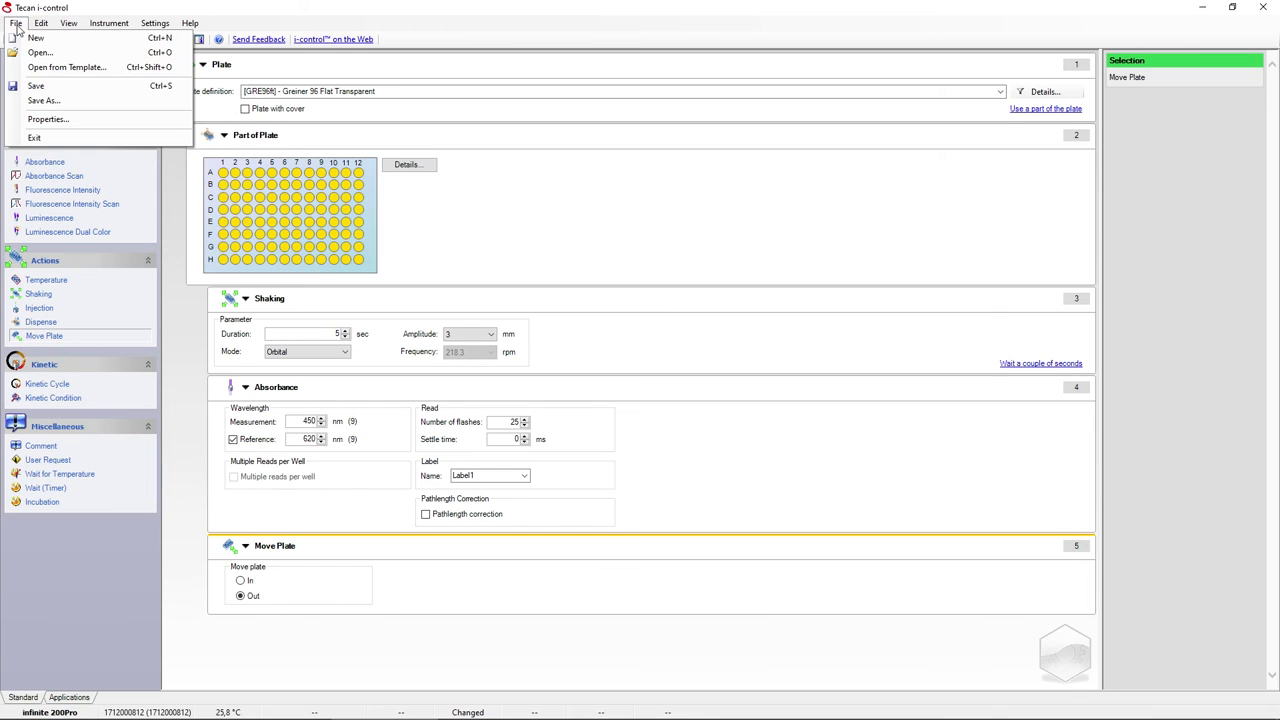
pyautogui.click(44, 100)
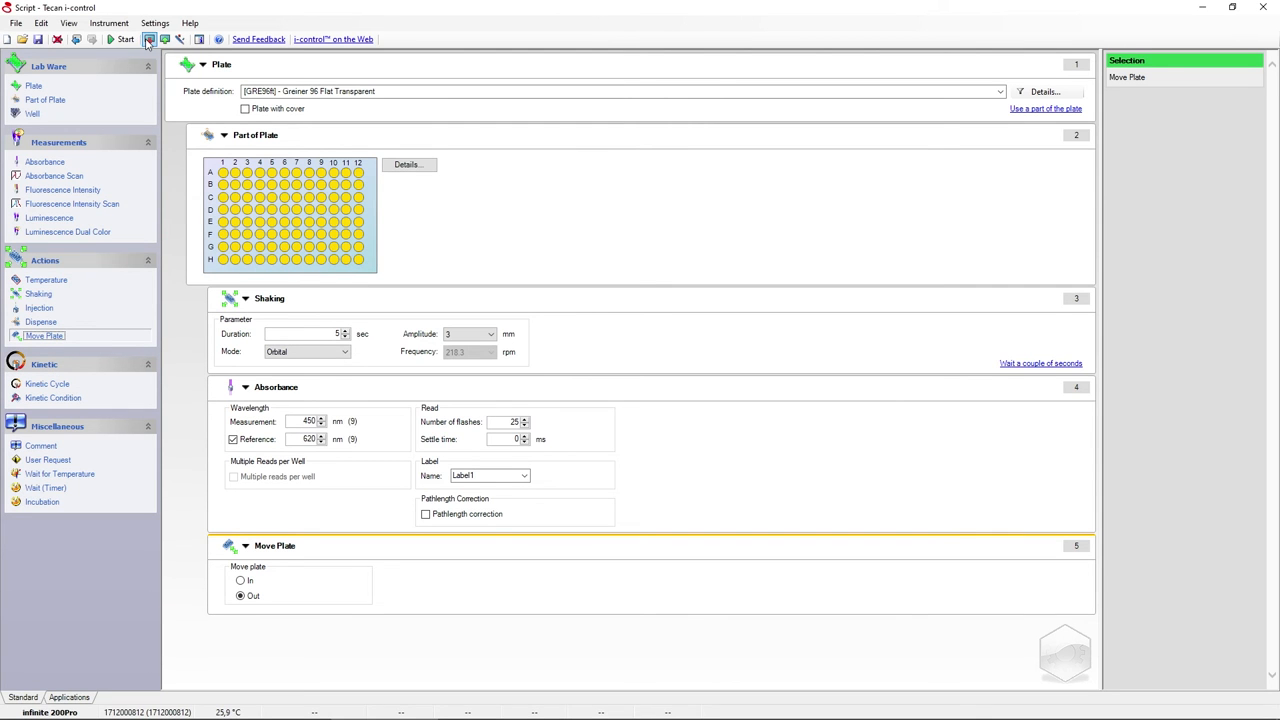
pyautogui.moveTo(148, 40)
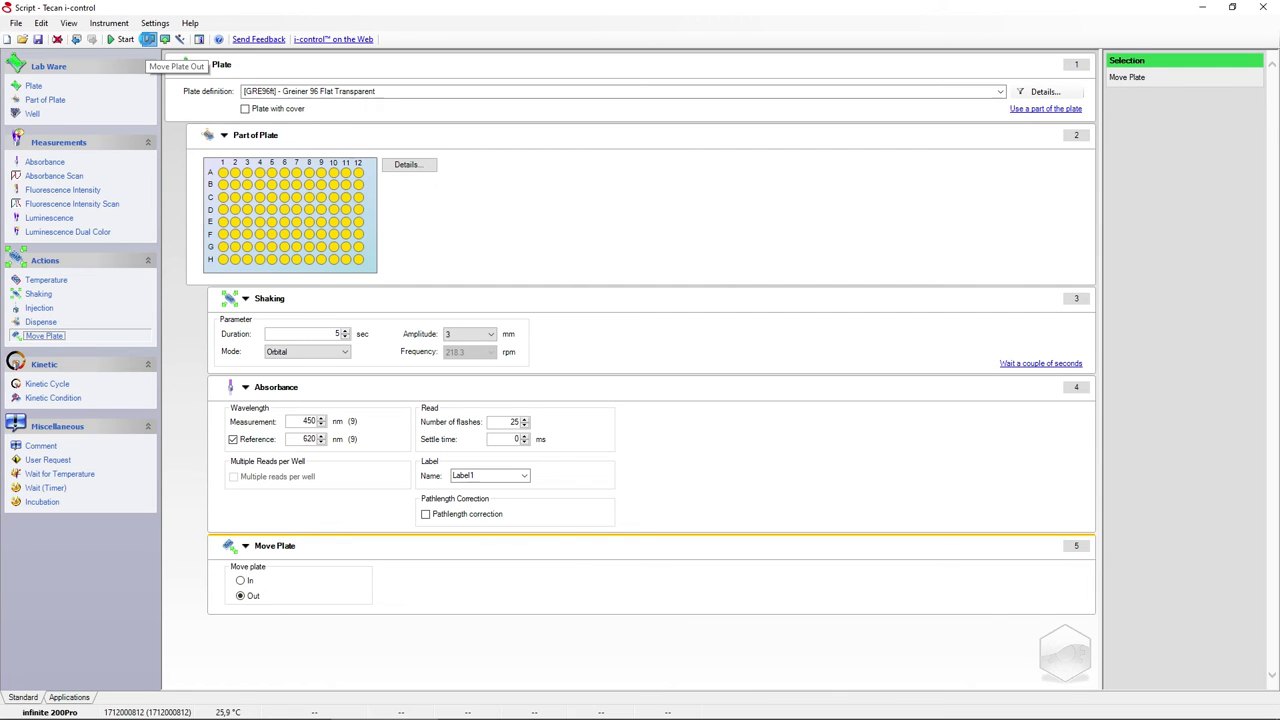
# - Move the plate out to load it and maximize the Excel sheet receiving the results
pyautogui.click(120, 40)
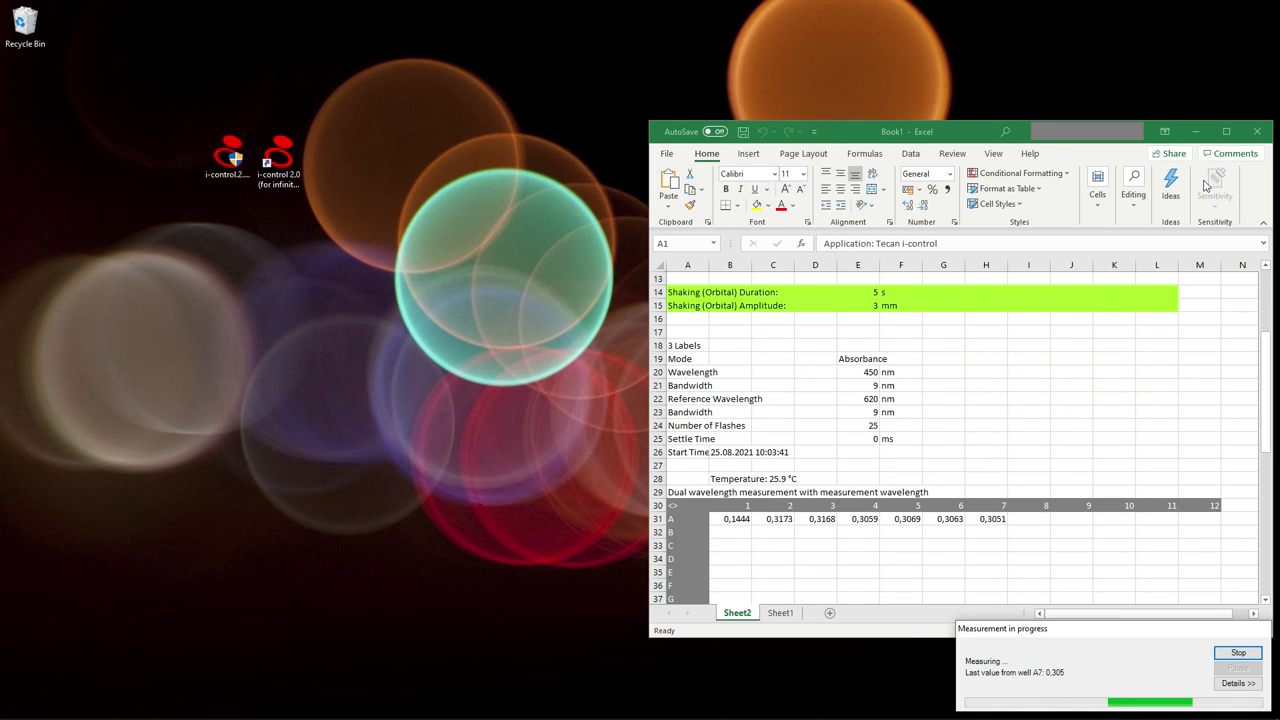
pyautogui.click(1226, 132)
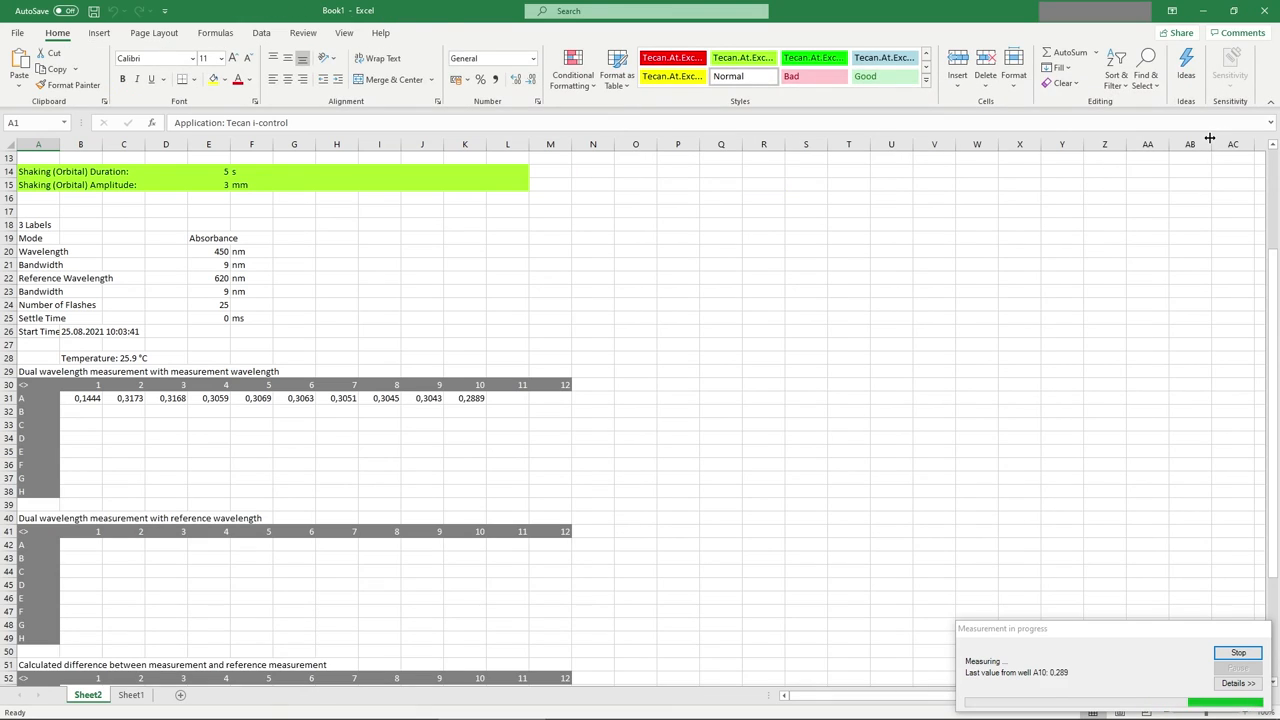